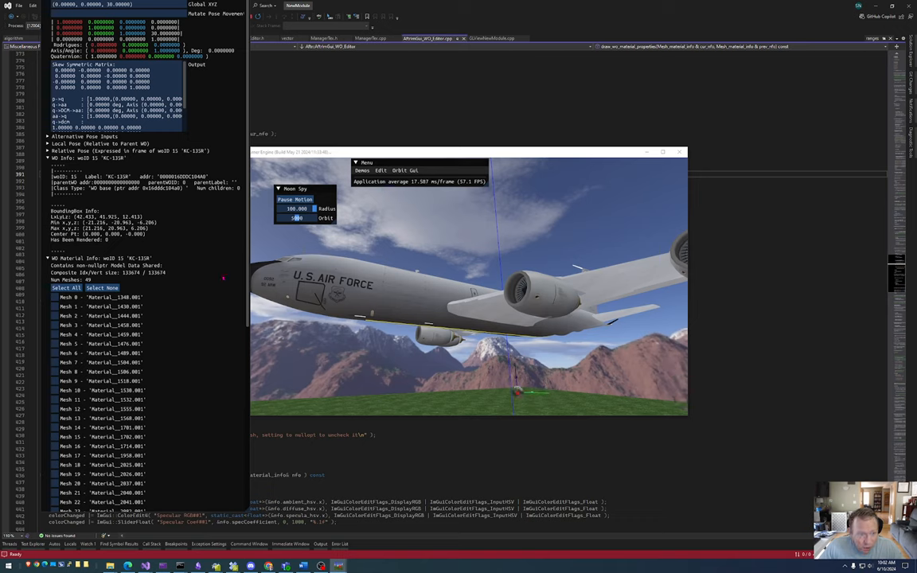
Step: Expand the airliner's WO Material Info to list its meshes and RGB colour fields
click(54, 334)
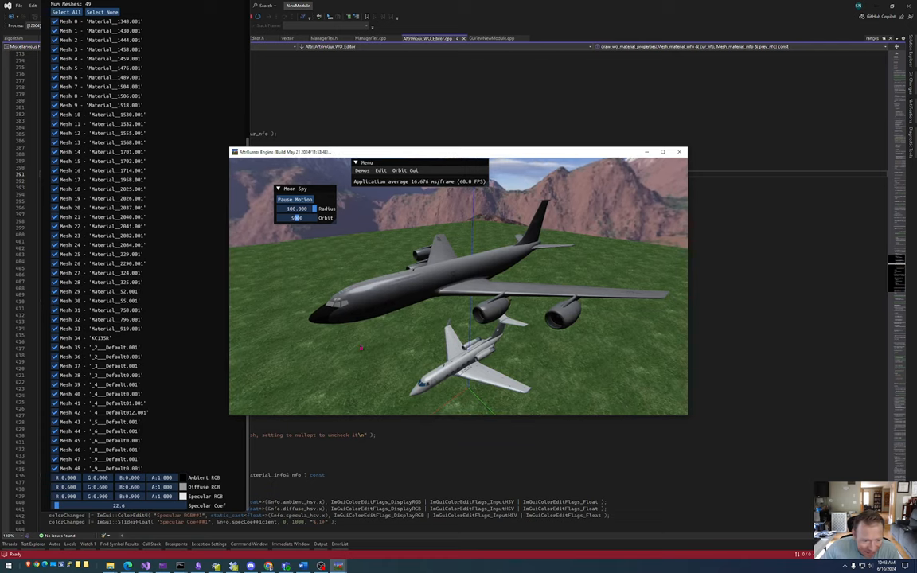
Step: Select the Gulfstream world object and show Mesh 0's material colour values
click(181, 487)
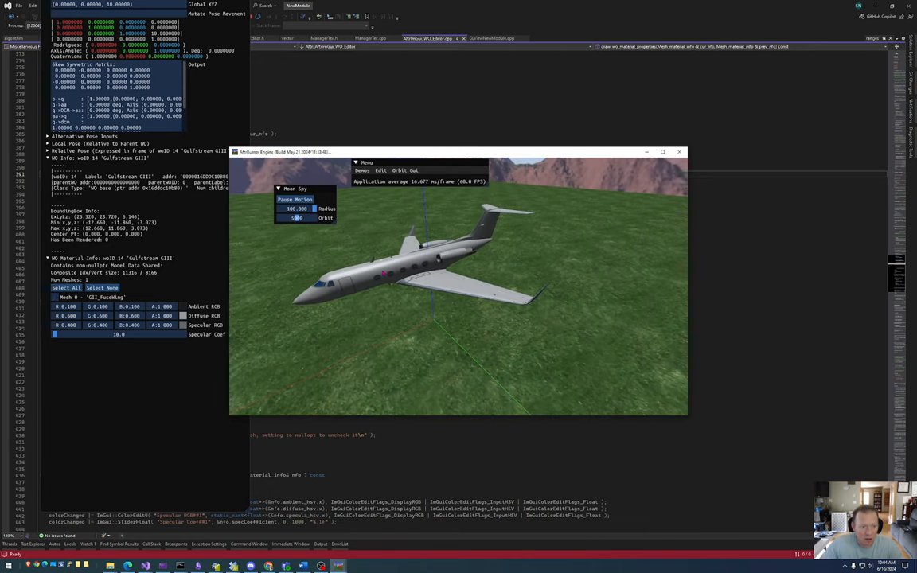
Step: Colour the Gulfstream's diffuse red, then select the Moon and show its material colours
click(54, 297)
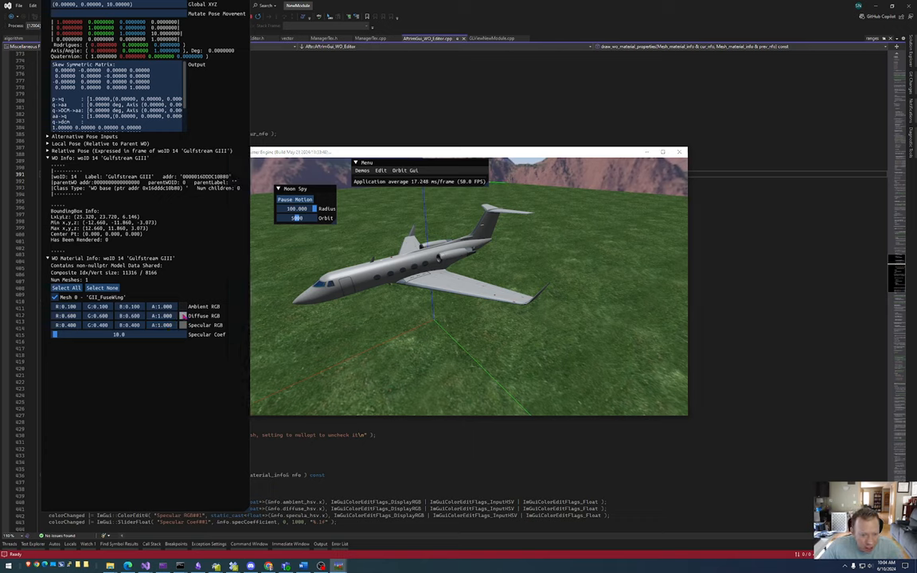
click(183, 315)
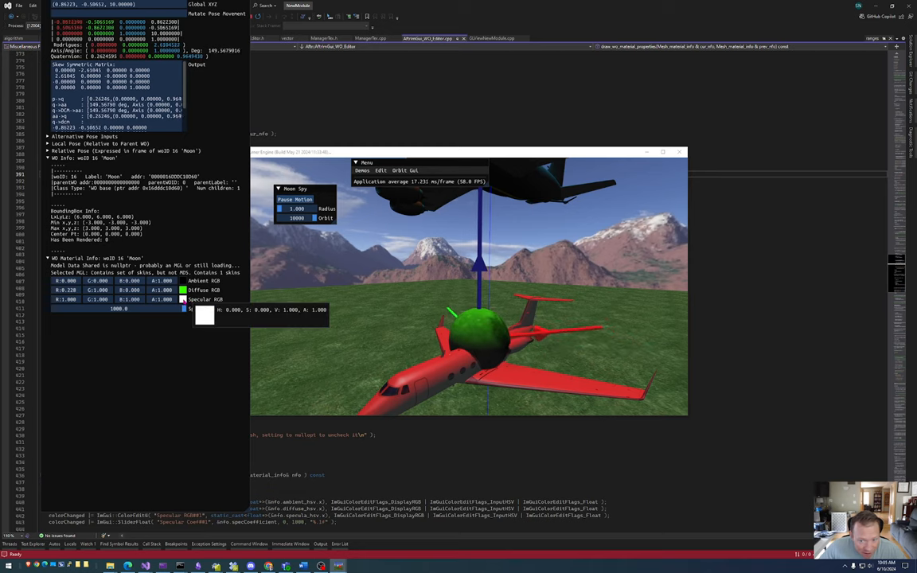
Step: Recolour the airliner's fuselage mesh teal and its engine meshes orange via Diffuse RGB
click(204, 309)
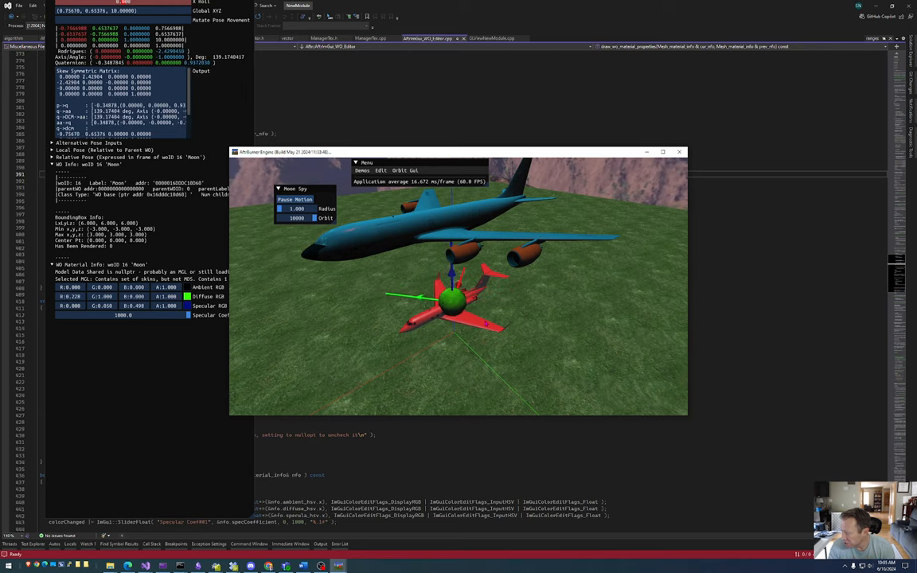
drag(449, 299, 443, 327)
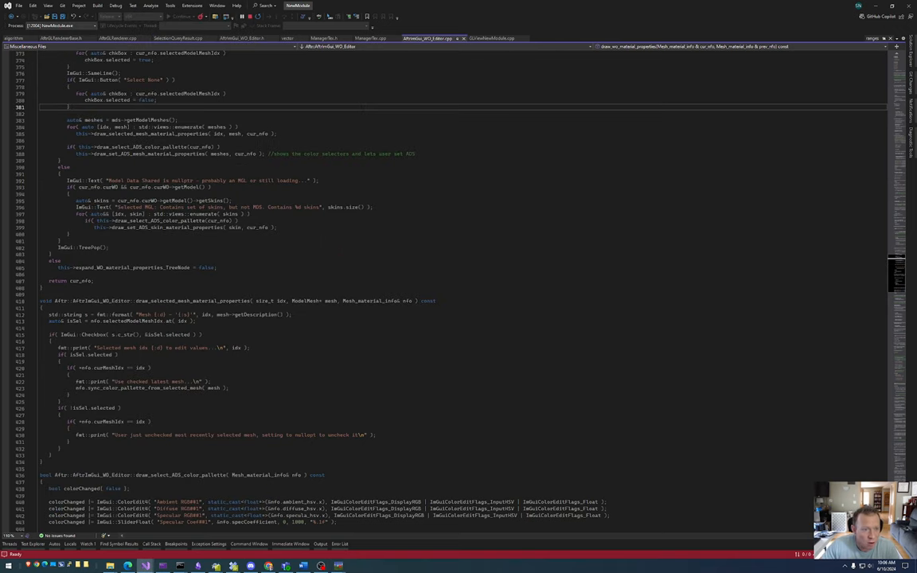
click(490, 38)
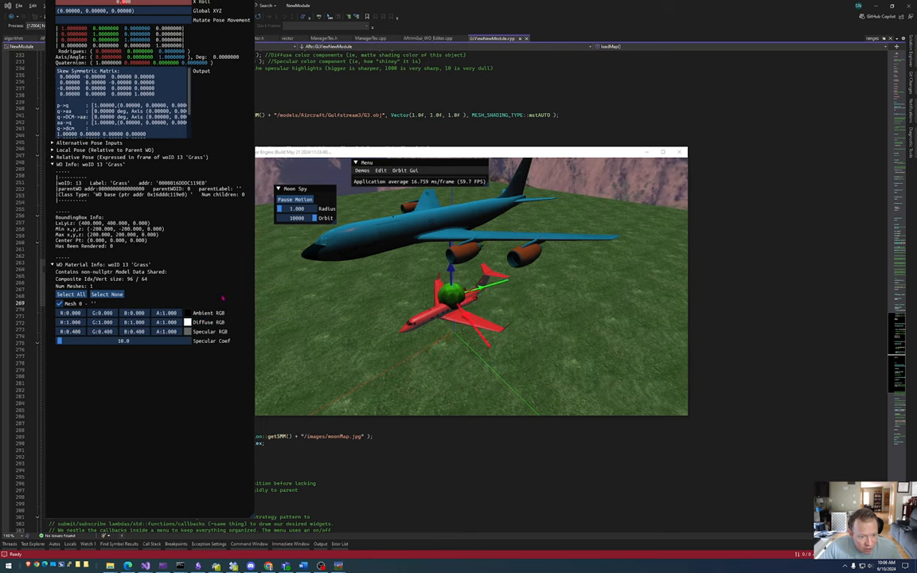
Step: Recolour the grass material from green to purple using the Ambient/Diffuse picker and specular field
click(187, 322)
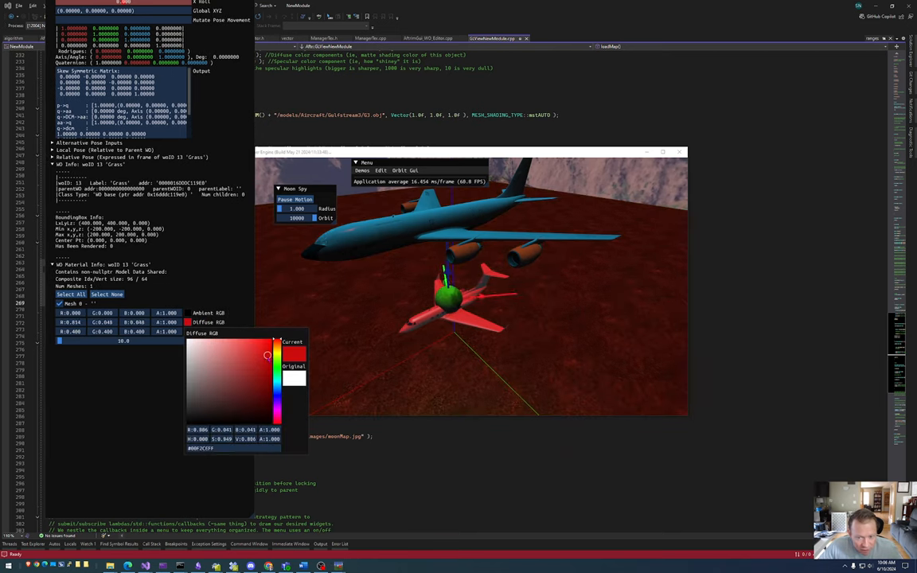
click(267, 350)
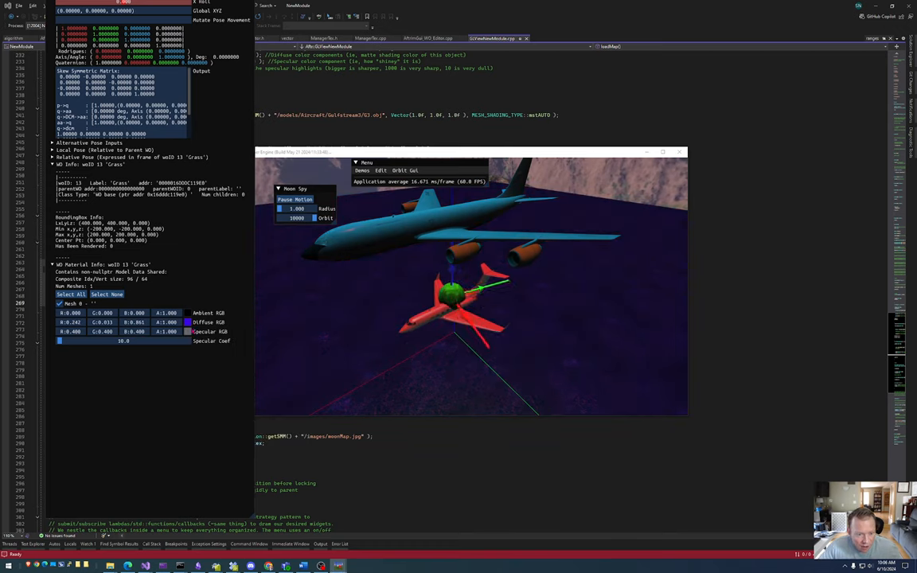
click(194, 331)
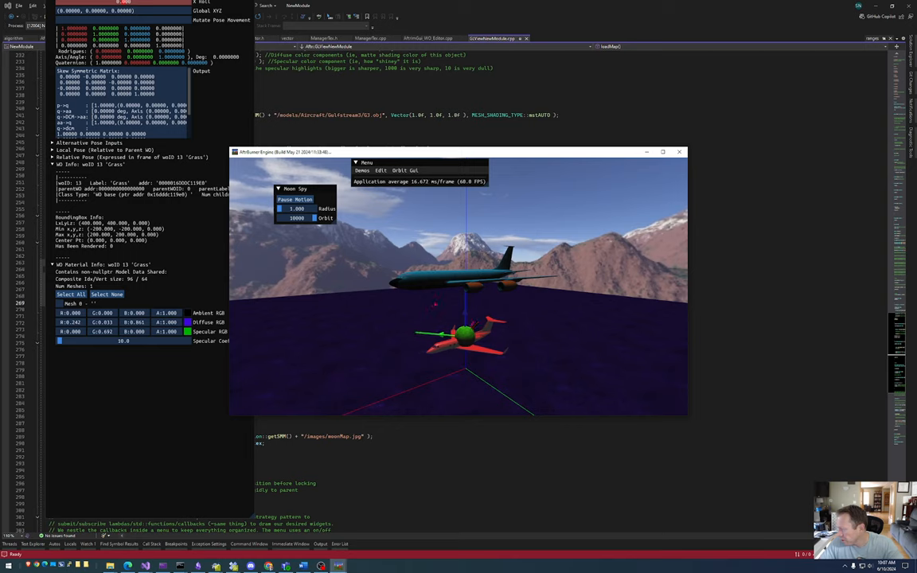
click(101, 264)
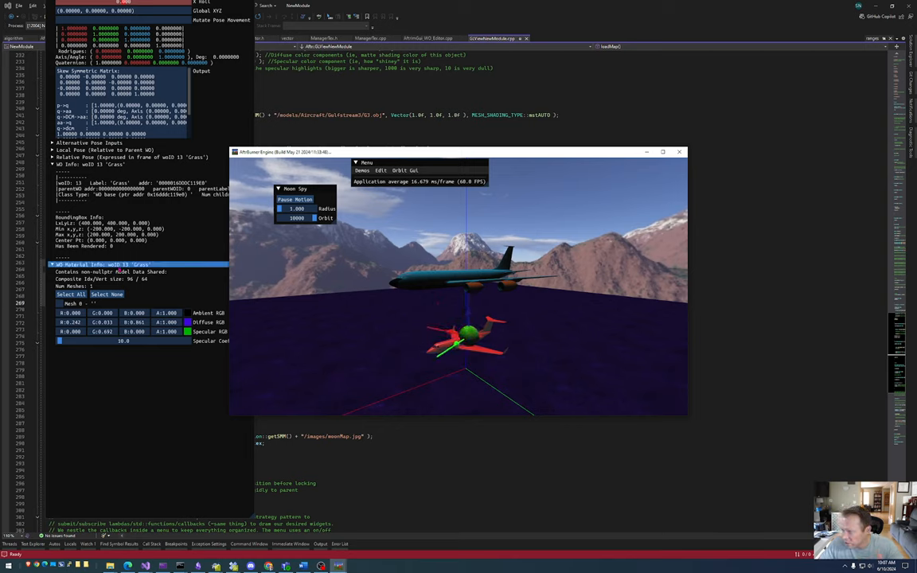